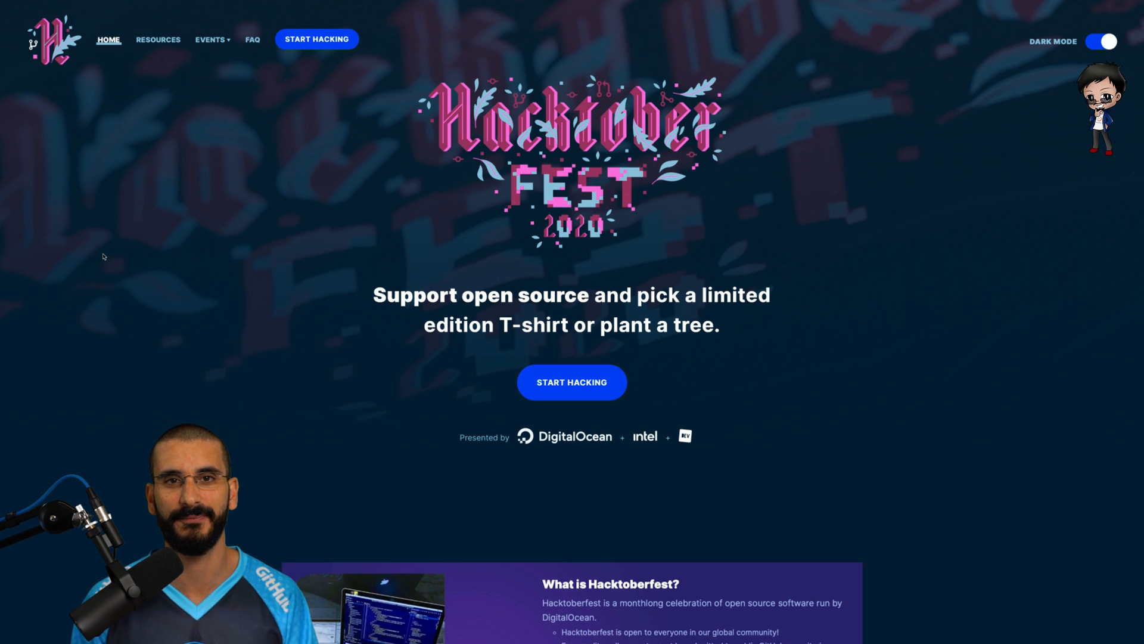
pyautogui.moveTo(367, 175)
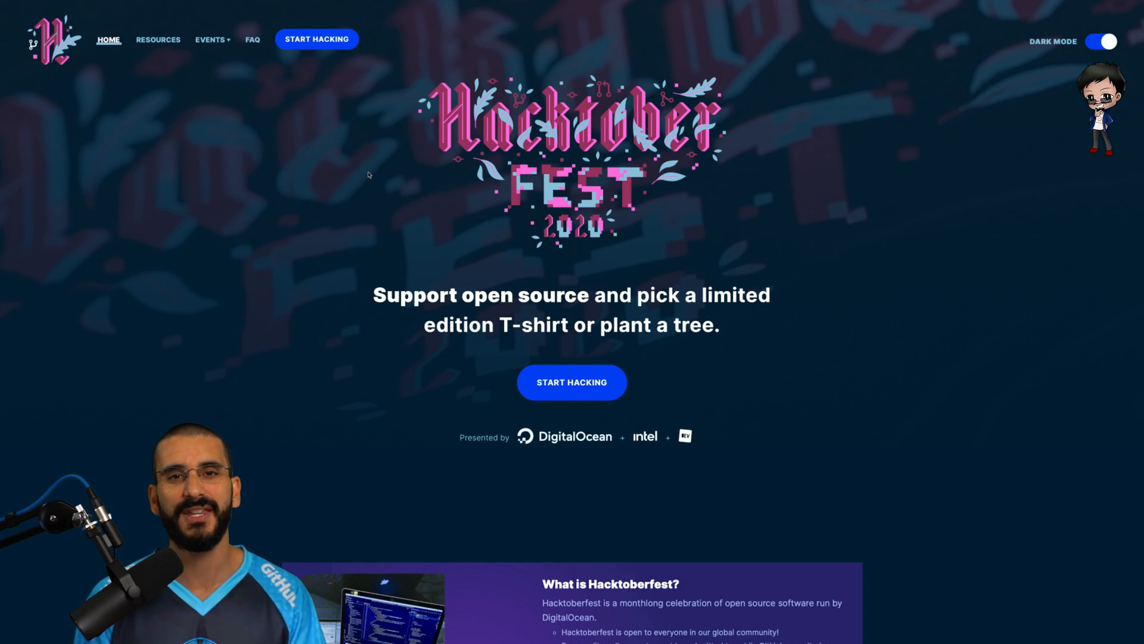
# Scroll the Hacktoberfest home page down to the 'What is Hacktoberfest?' explainer
pyautogui.scroll(-3)
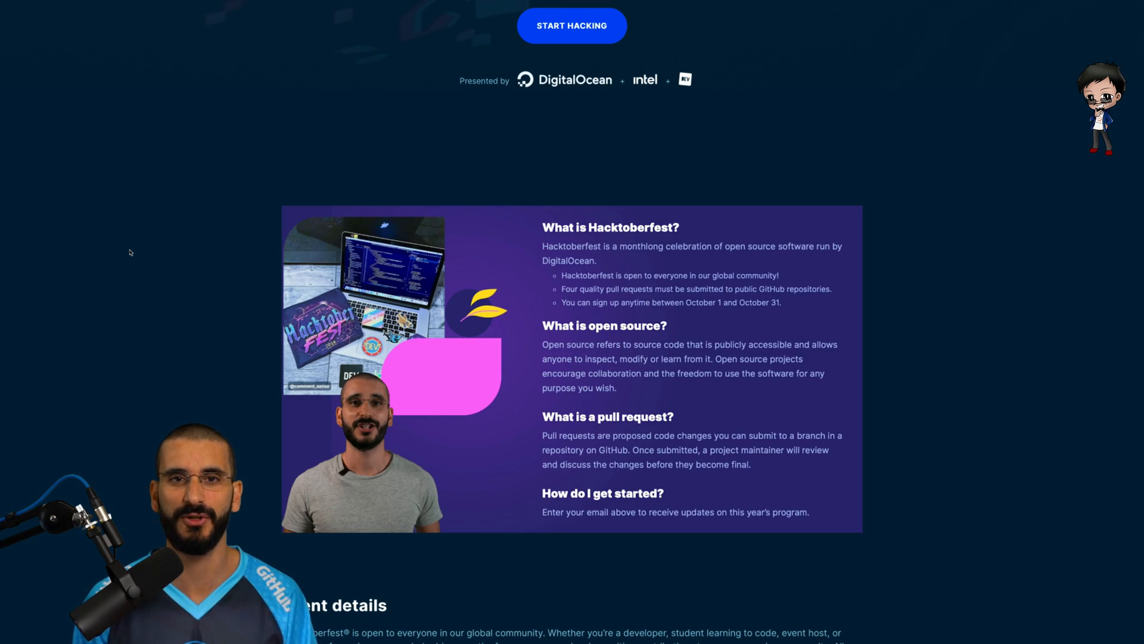
pyautogui.scroll(-3)
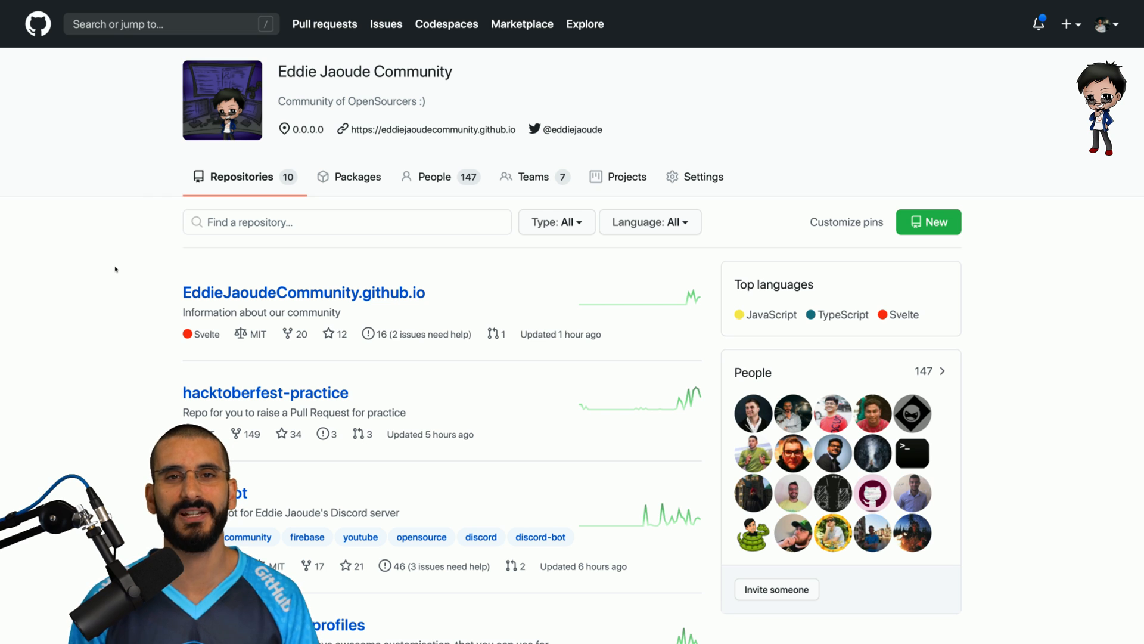
# Scroll the Eddie Jaoude Community repositories down to EddieBot and awesome-github-profiles
pyautogui.scroll(-3)
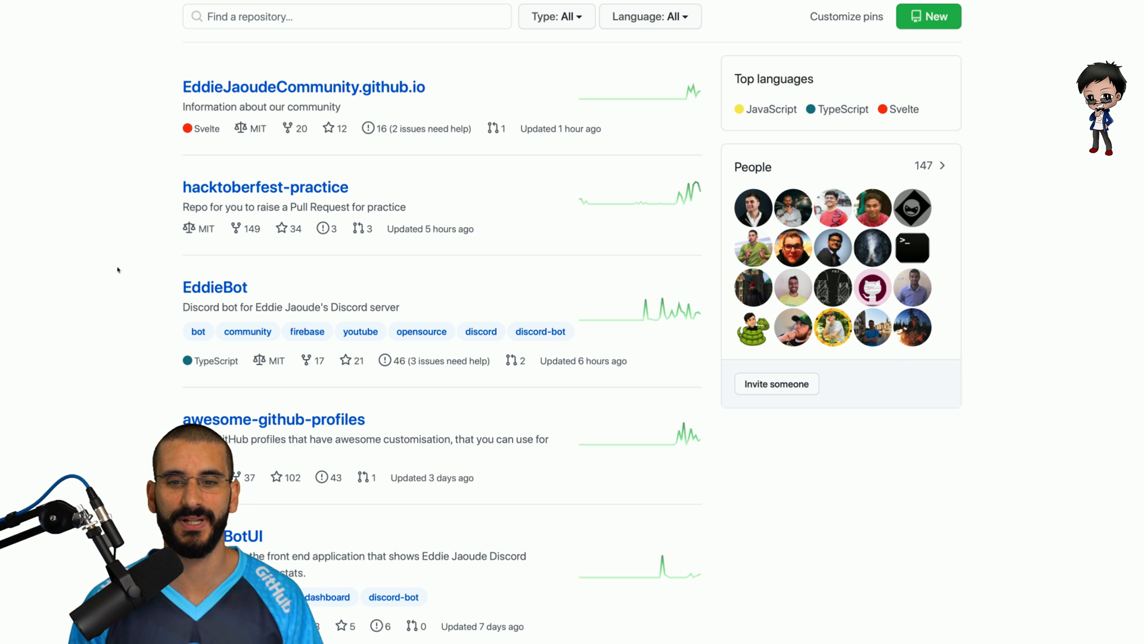
# Open hacktoberfest-practice and scroll through its contribution steps and community name list
pyautogui.click(265, 187)
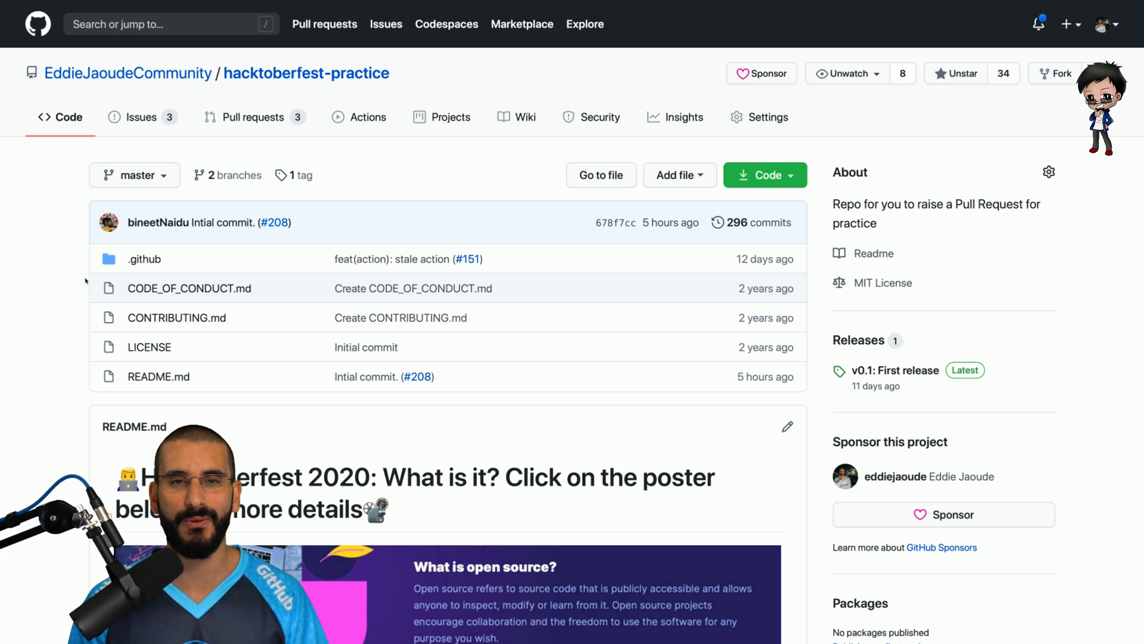
pyautogui.scroll(-3)
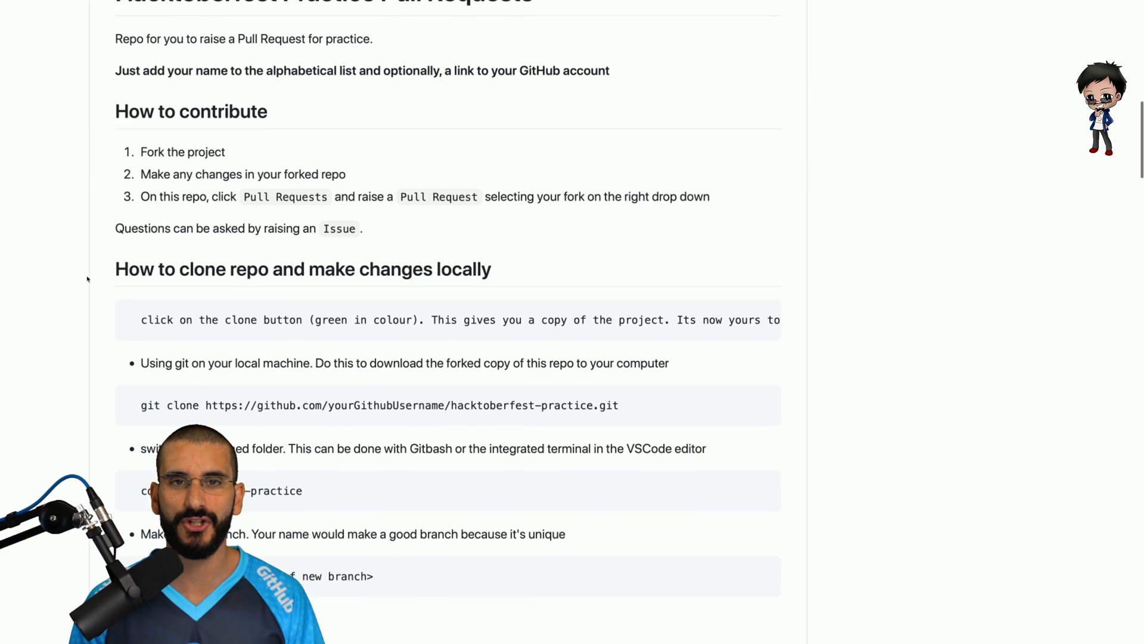
pyautogui.scroll(-3)
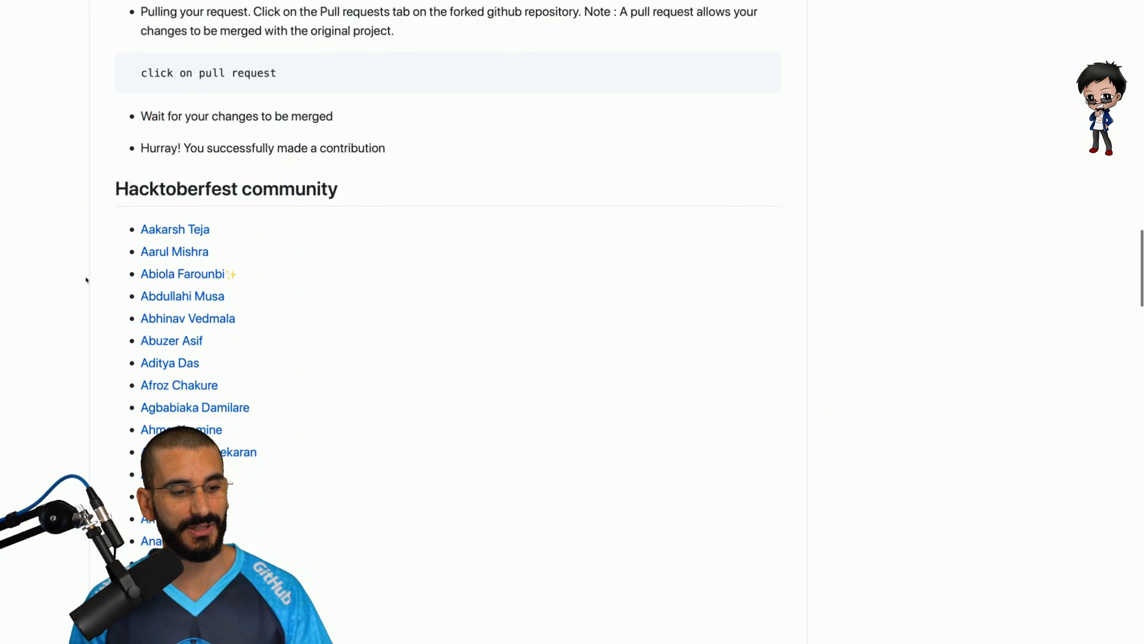
pyautogui.scroll(-3)
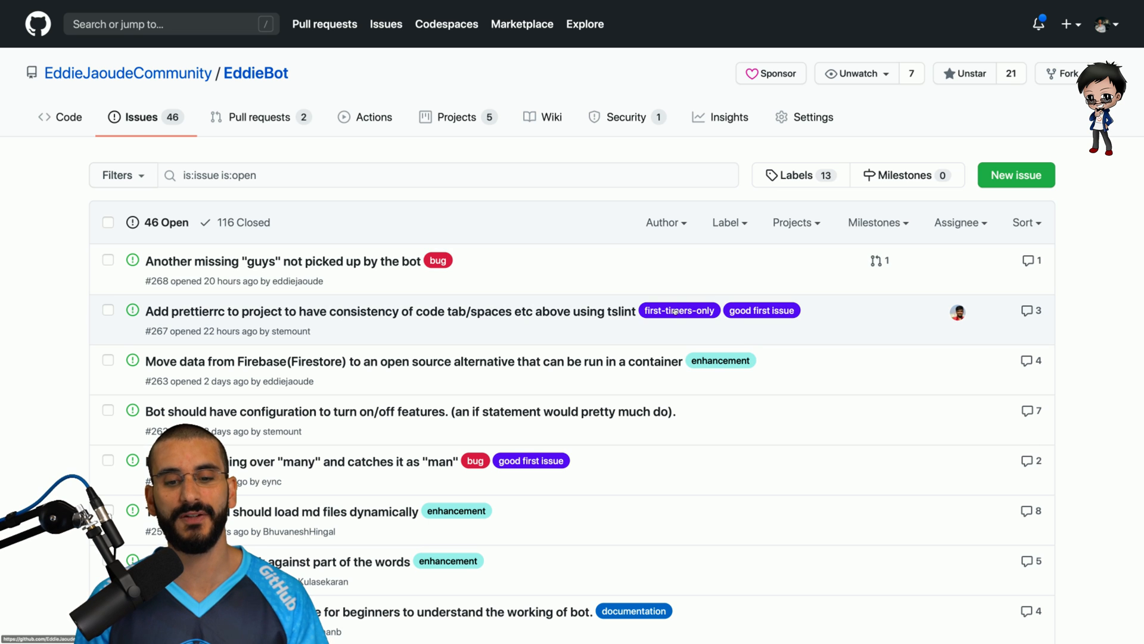
# Filter EddieBot issues by first-timers-only, leaving the single prettierrc issue
pyautogui.click(678, 310)
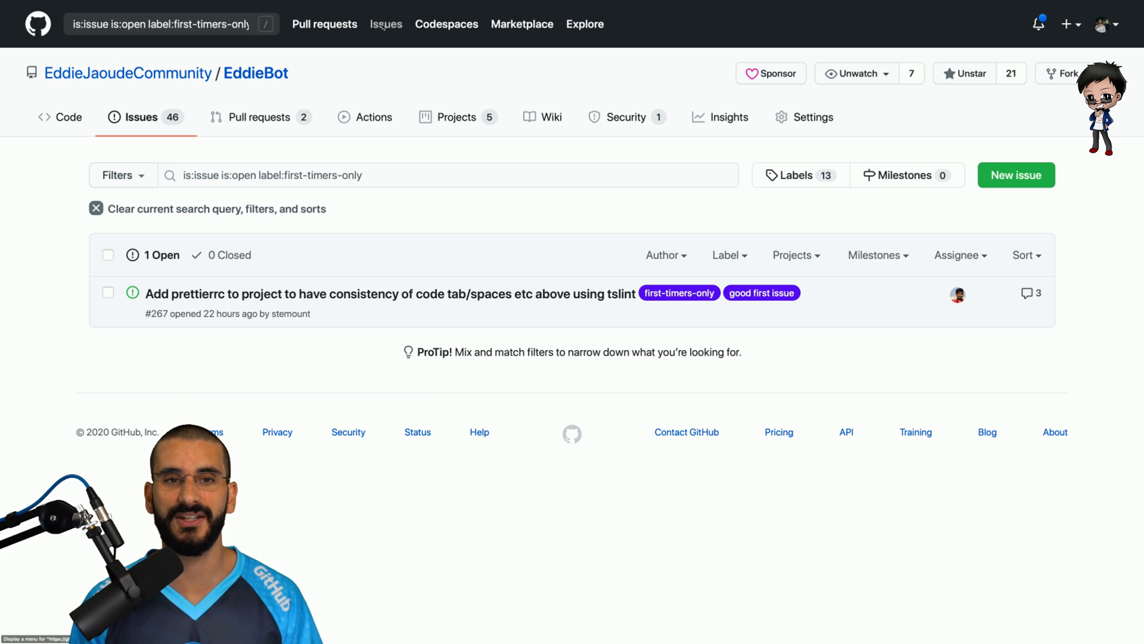
# Search all GitHub issues for label:"good first issue", showing over 126,000 open issues
pyautogui.click(761, 292)
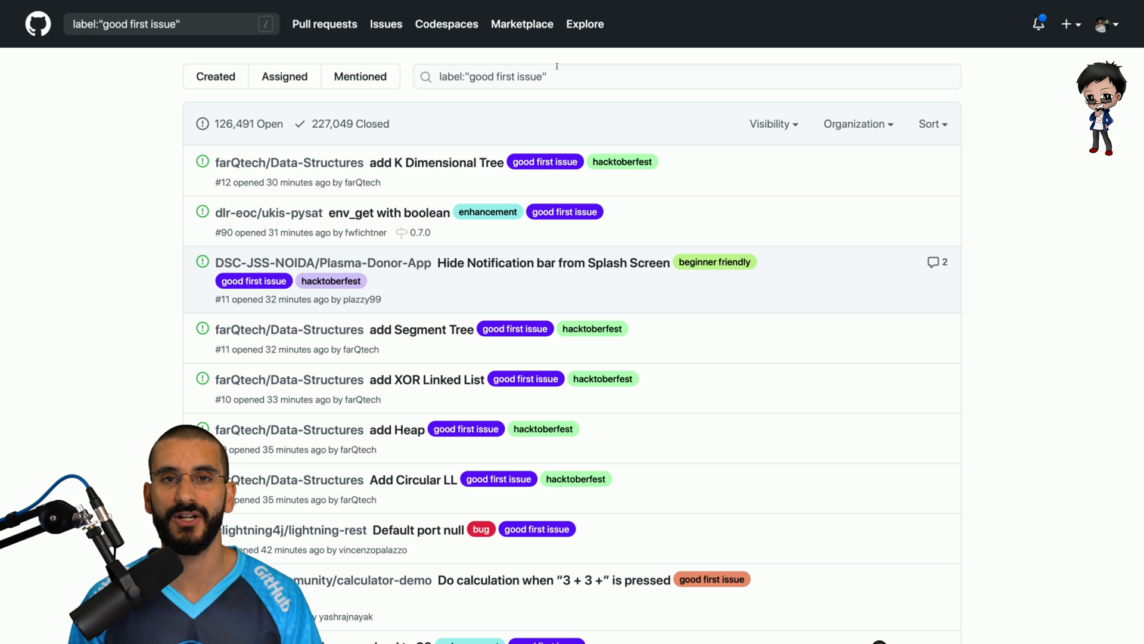
pyautogui.moveTo(622, 162)
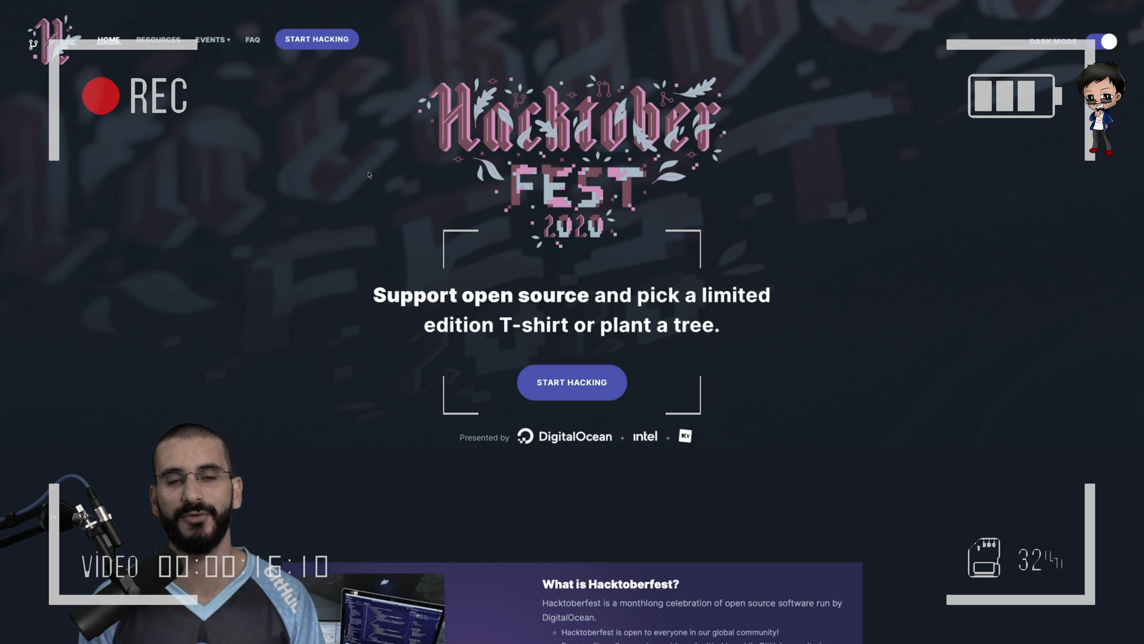
# Return to the Hacktoberfest 2020 home page with its Support open source headline
pyautogui.click(1102, 42)
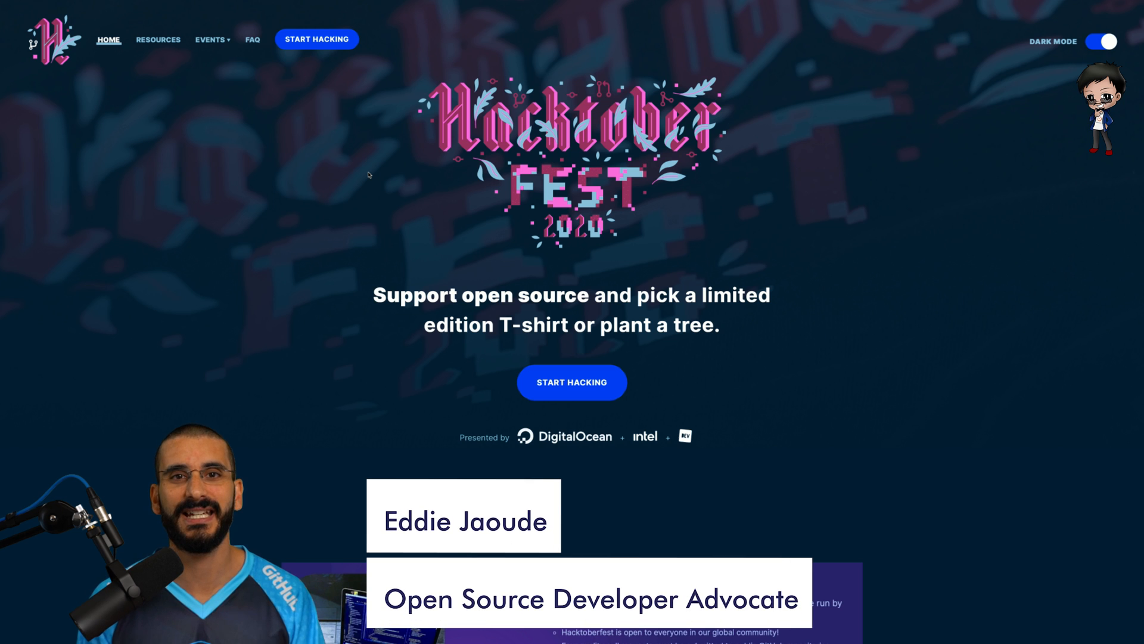